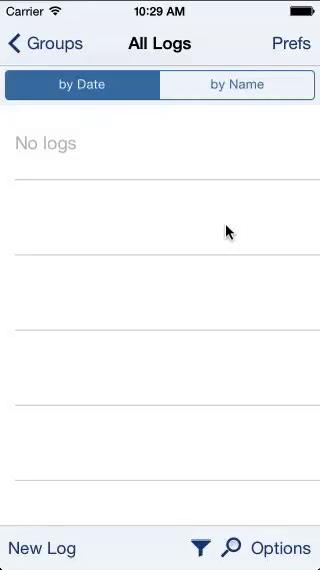
mouse_move(284, 124)
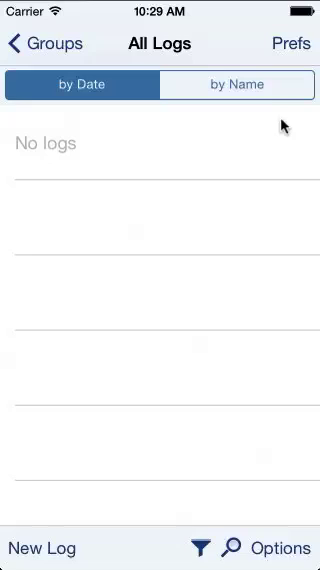
- Go into Prefs from All Logs and scroll to the Backup, Export and Sync Services sections
click(292, 44)
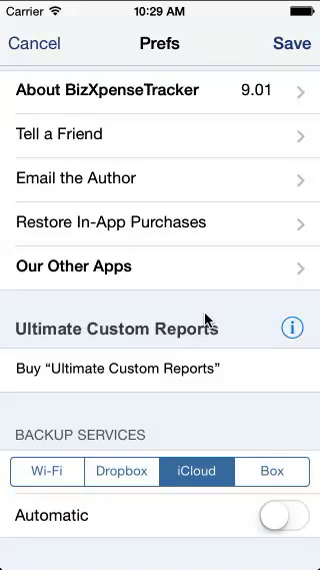
mouse_move(148, 376)
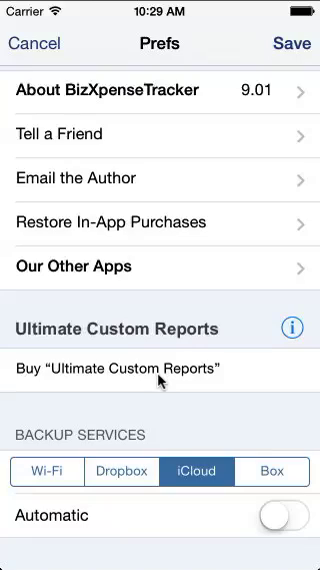
scroll(down, 3)
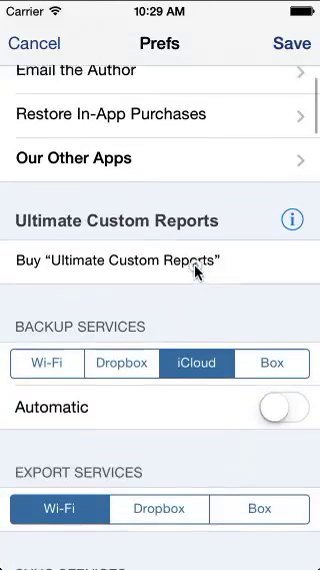
scroll(down, 3)
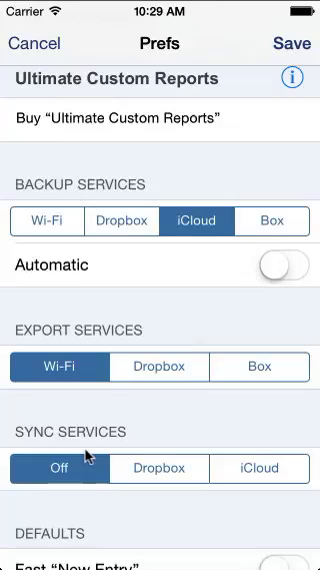
mouse_move(104, 444)
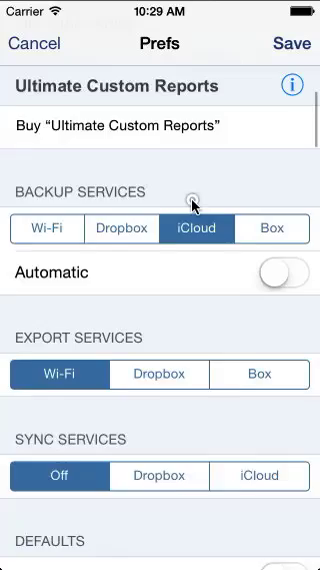
scroll(down, 3)
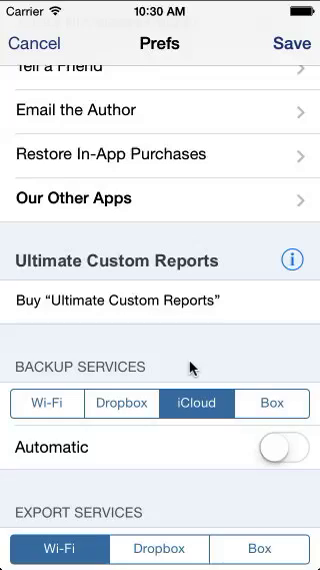
scroll(down, 3)
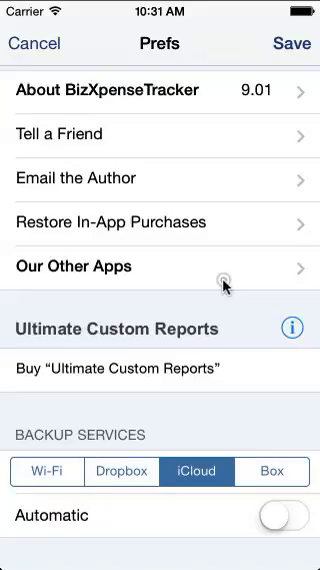
scroll(down, 3)
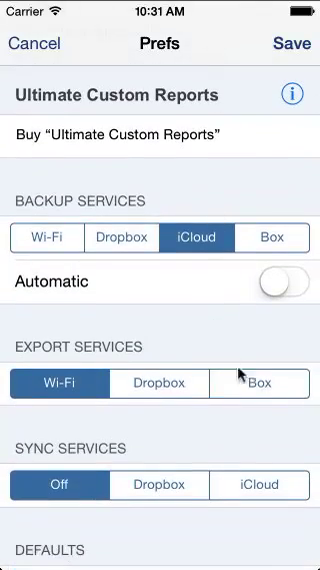
scroll(down, 3)
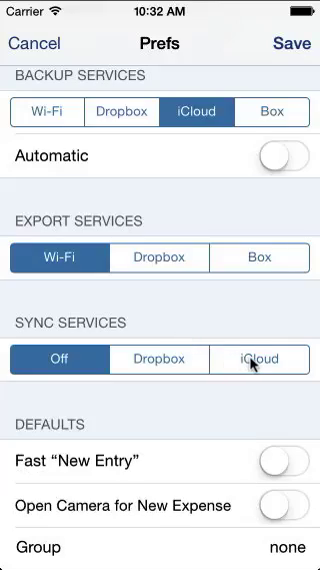
- Choose iCloud under Sync Services and acknowledge the Success alert about the other device
click(258, 360)
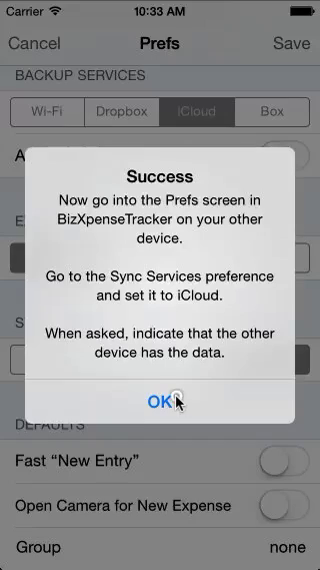
click(164, 404)
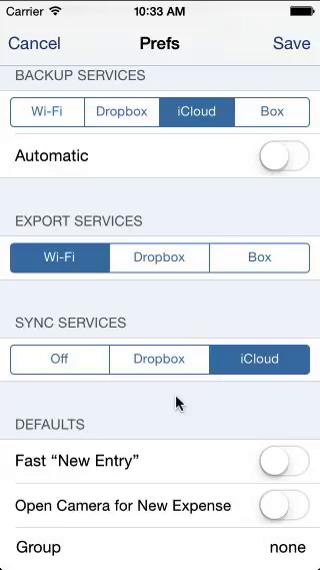
mouse_move(296, 54)
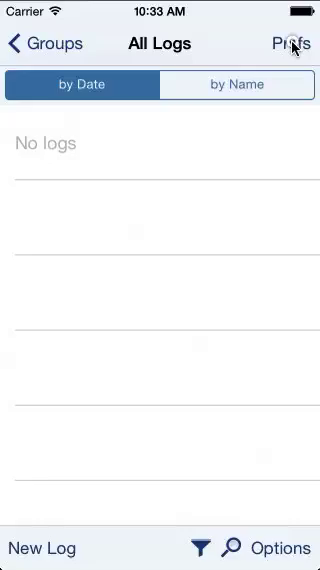
- In Prefs choose iCloud syncing and confirm the other device already holds all the data
click(292, 44)
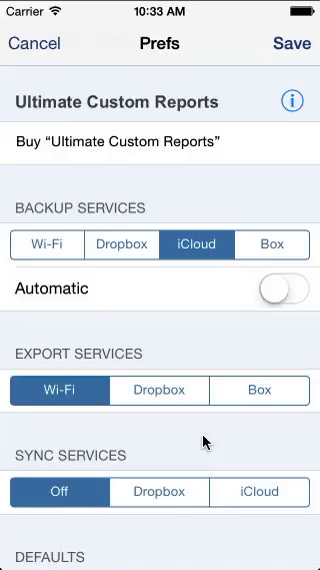
scroll(down, 3)
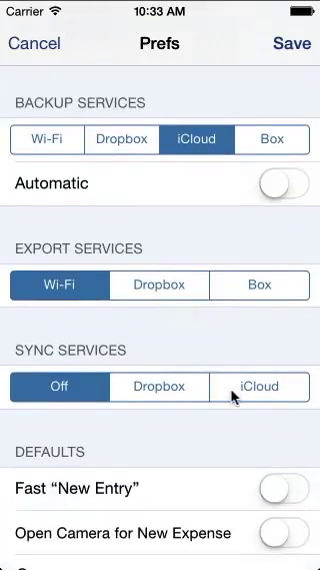
click(258, 386)
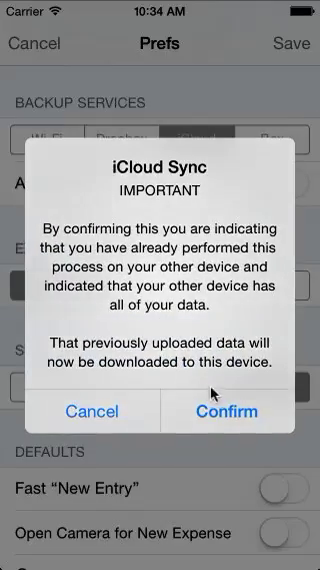
click(228, 412)
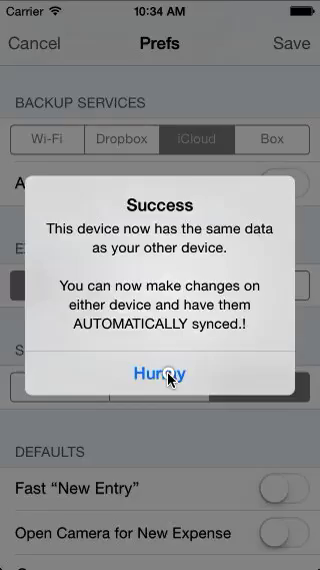
click(160, 376)
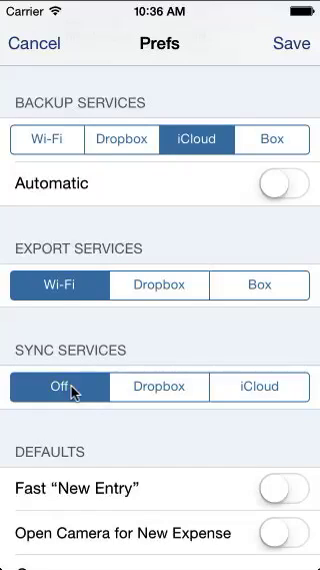
- Save the preferences to return to the empty All Logs list
click(158, 386)
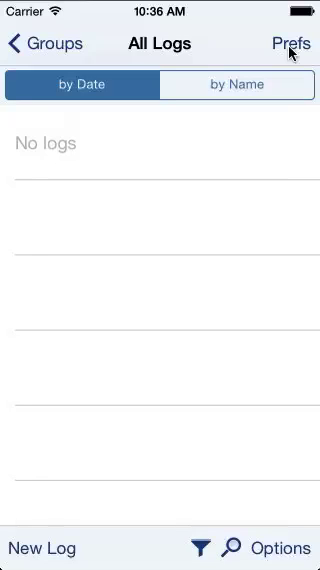
- Start a sync from Options, answer Yes to first sync and choose Take all data
click(284, 548)
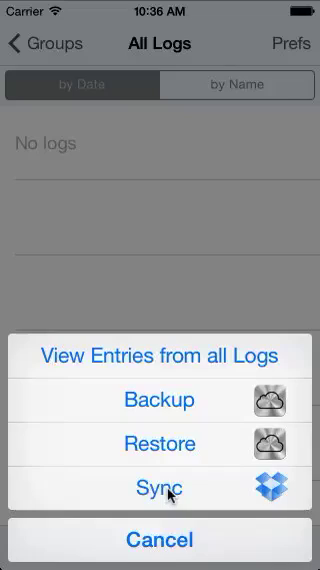
click(156, 480)
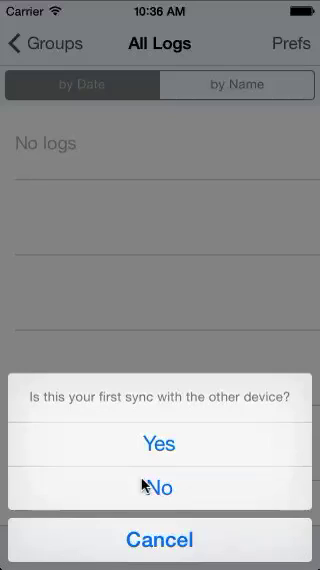
mouse_move(168, 450)
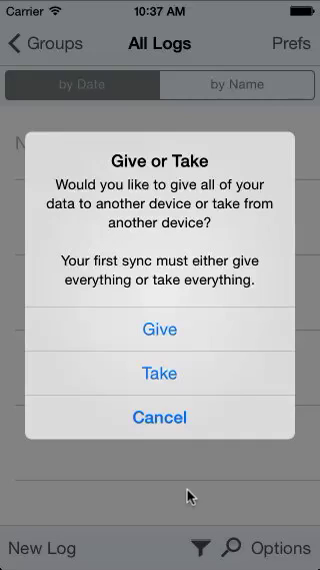
click(160, 328)
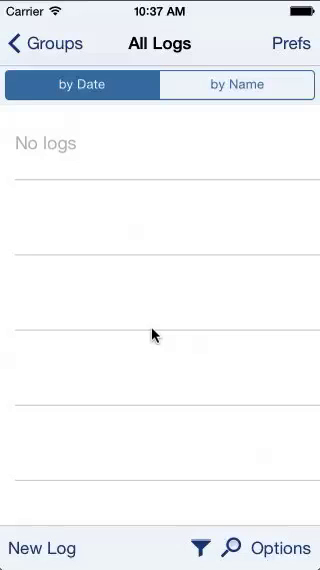
mouse_move(294, 84)
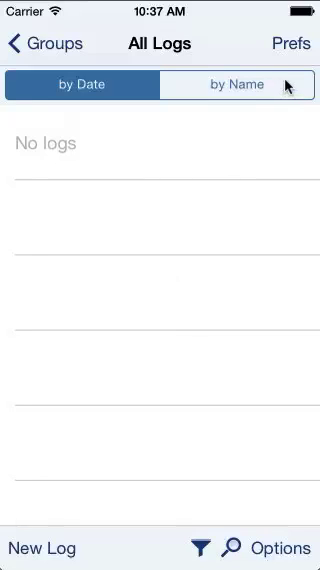
- In Prefs set Sync Services to Off, then switch syncing back to Dropbox
click(292, 44)
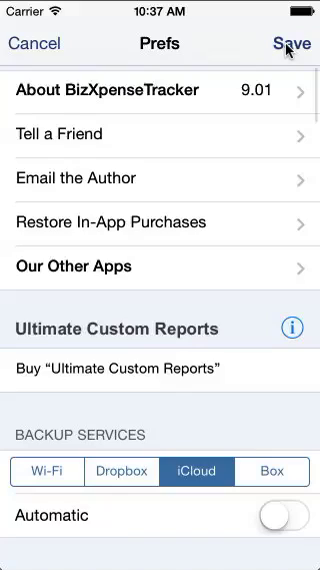
scroll(down, 3)
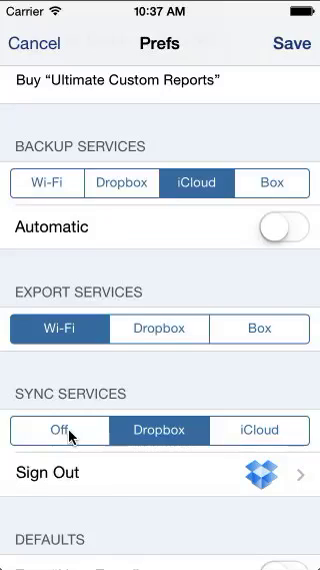
click(62, 430)
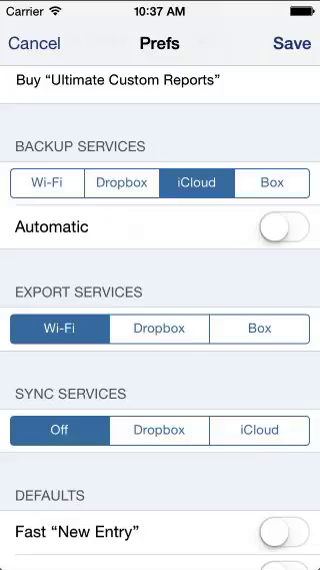
scroll(down, 3)
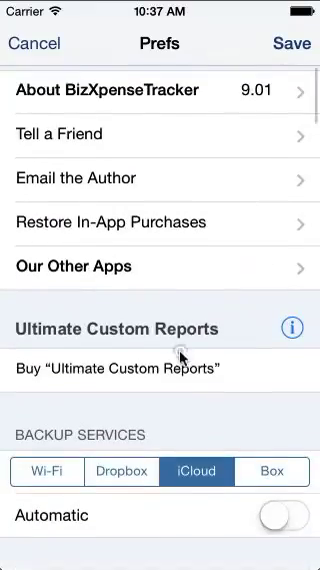
scroll(down, 3)
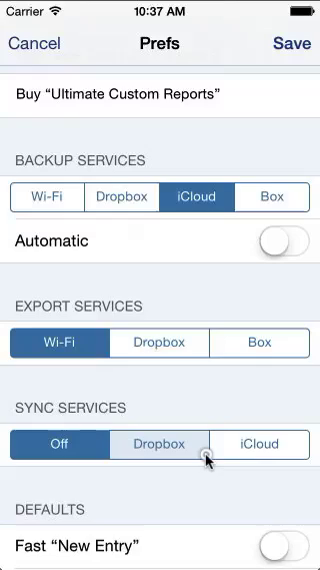
click(156, 444)
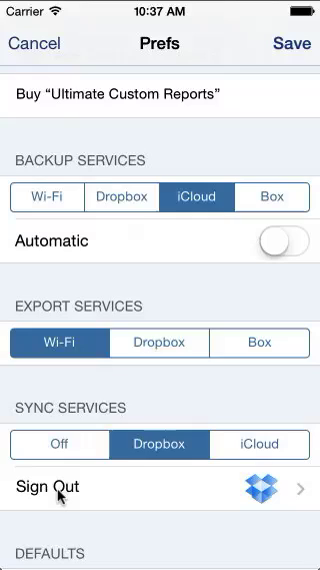
mouse_move(290, 44)
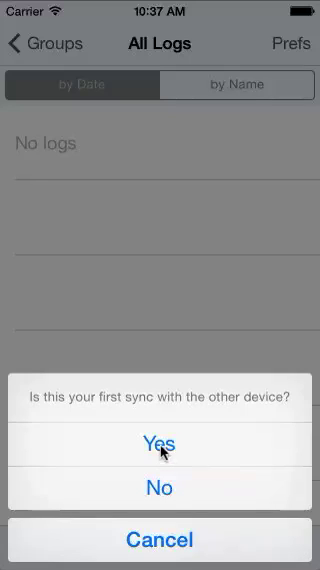
- Answer Yes to first sync, choose Take all data, and dismiss the Success message
click(160, 444)
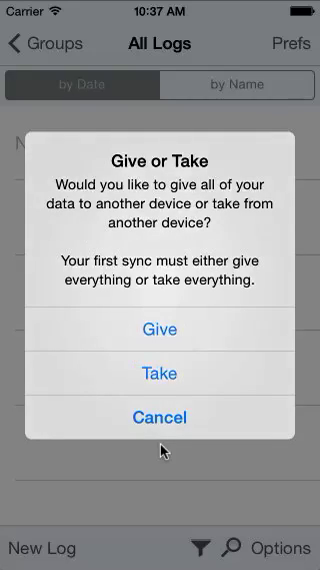
mouse_move(300, 312)
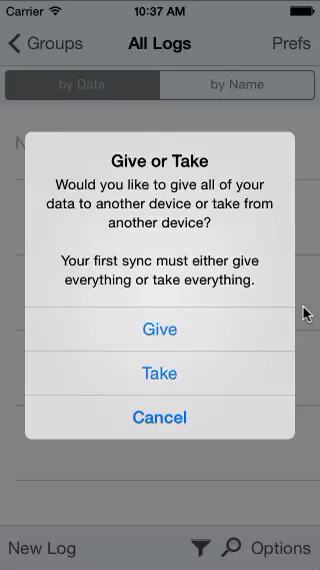
mouse_move(170, 376)
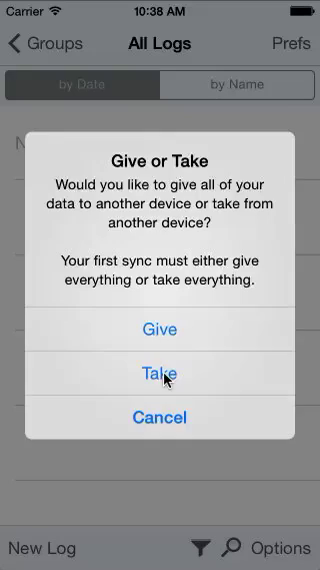
click(160, 376)
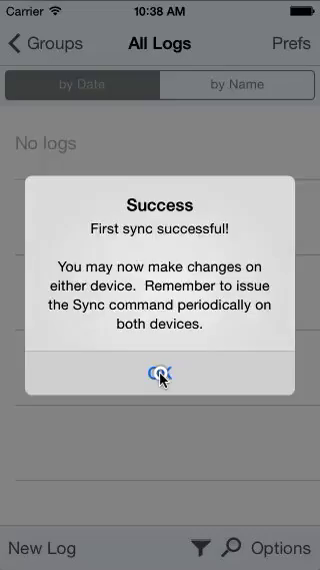
click(160, 380)
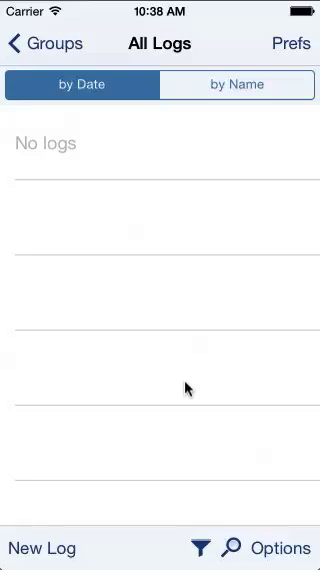
mouse_move(262, 516)
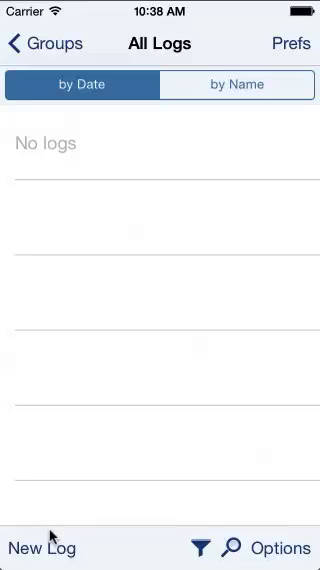
mouse_move(230, 508)
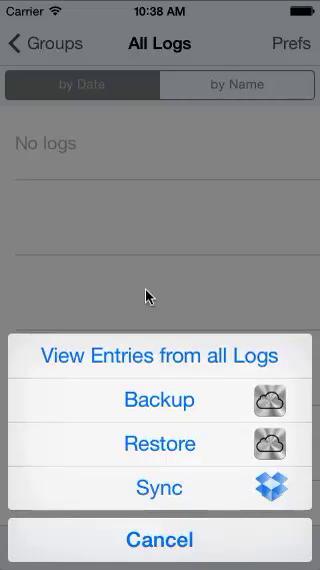
click(160, 540)
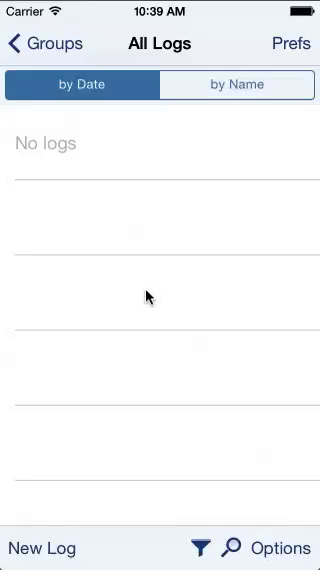
- Reopen Prefs and scroll to Sync Services to verify Dropbox is still selected
click(290, 44)
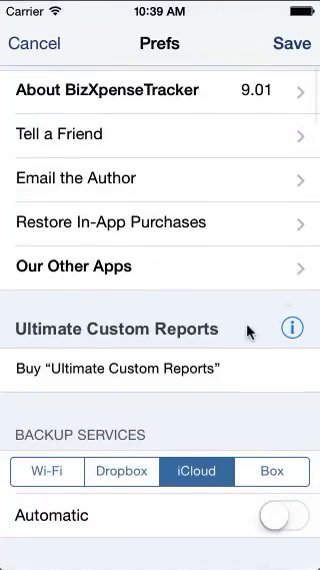
scroll(down, 3)
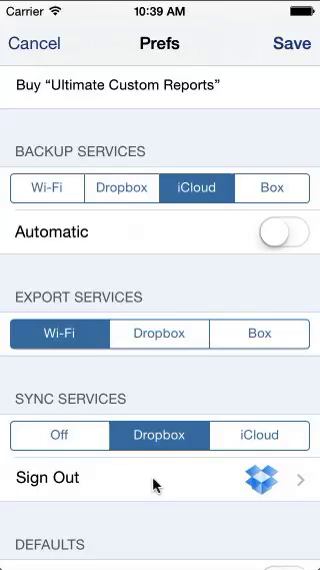
scroll(down, 3)
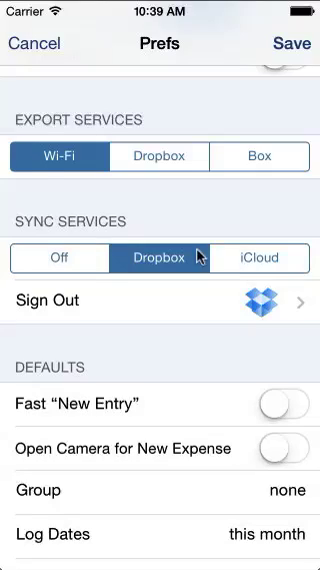
mouse_move(42, 178)
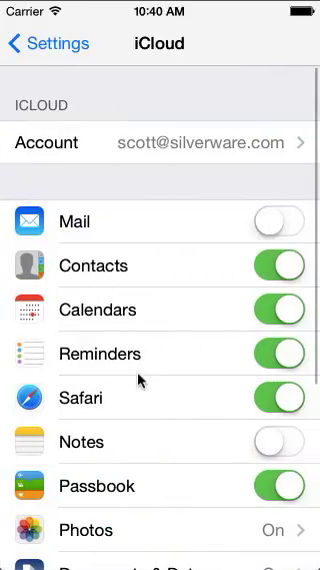
- Scroll through the iCloud per-app sync switches, then return to the home screen
scroll(down, 3)
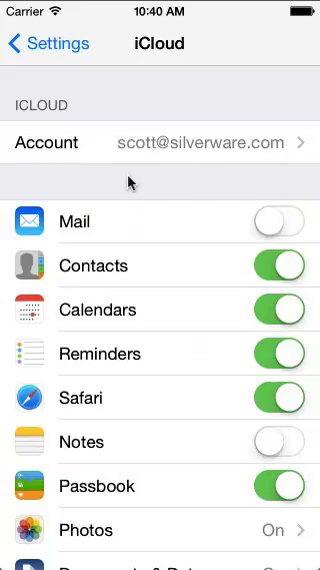
scroll(down, 3)
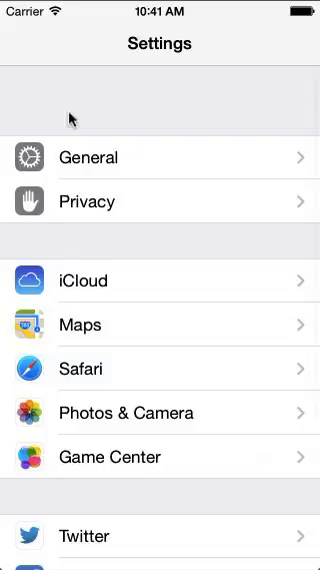
key(home)
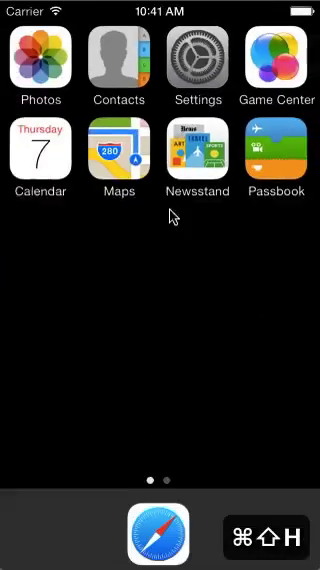